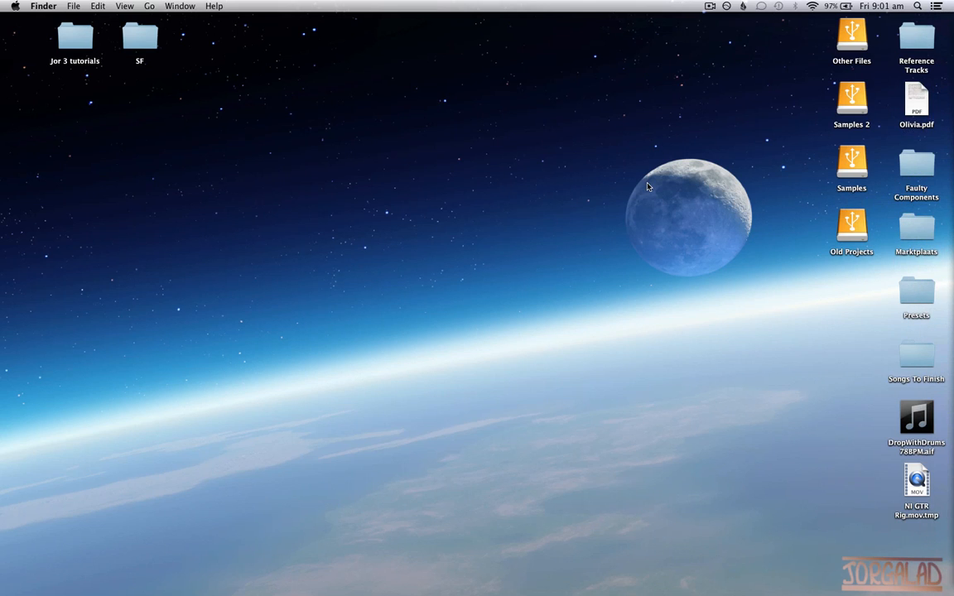
mouse_move(676, 146)
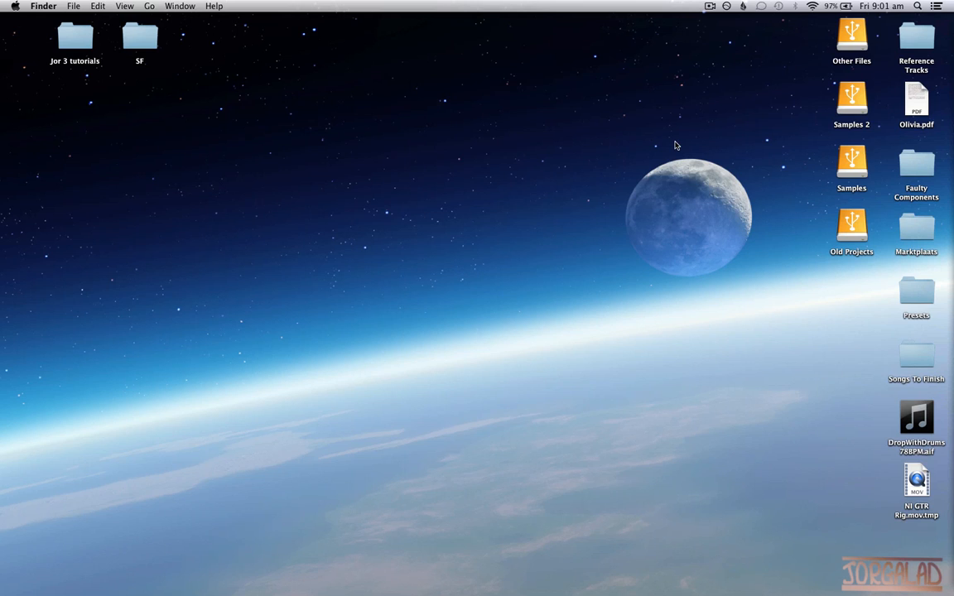
mouse_move(679, 146)
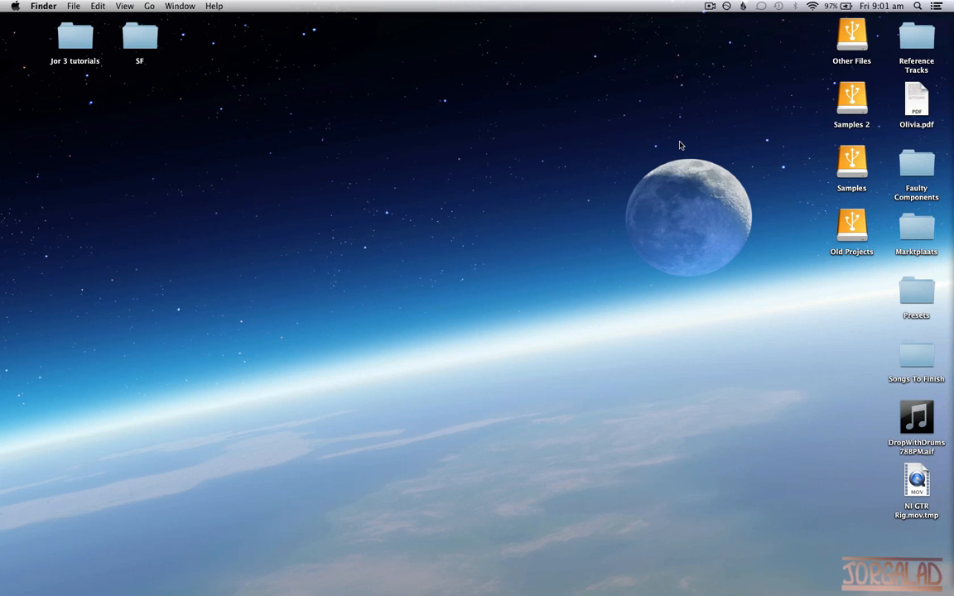
mouse_move(684, 146)
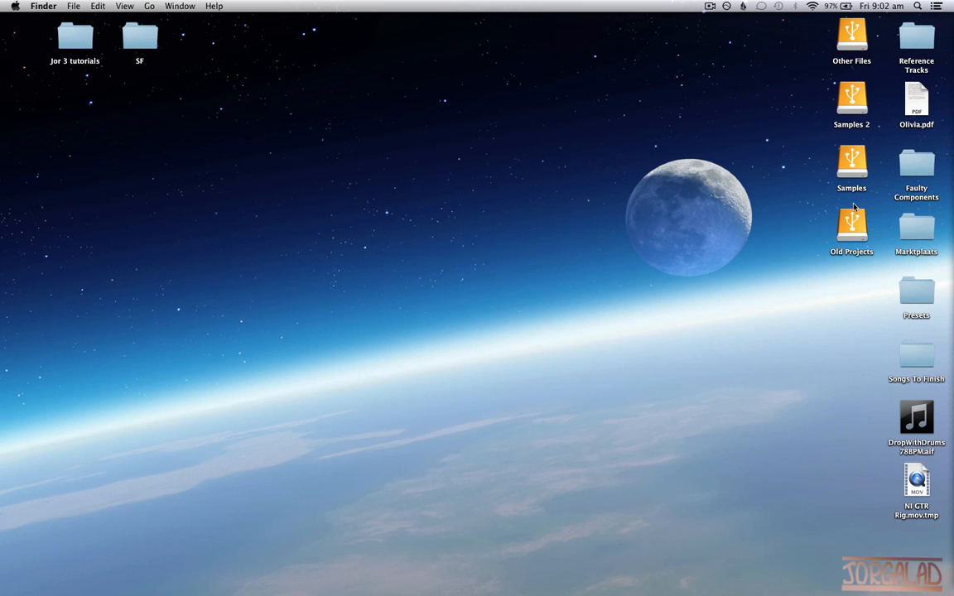
mouse_move(858, 174)
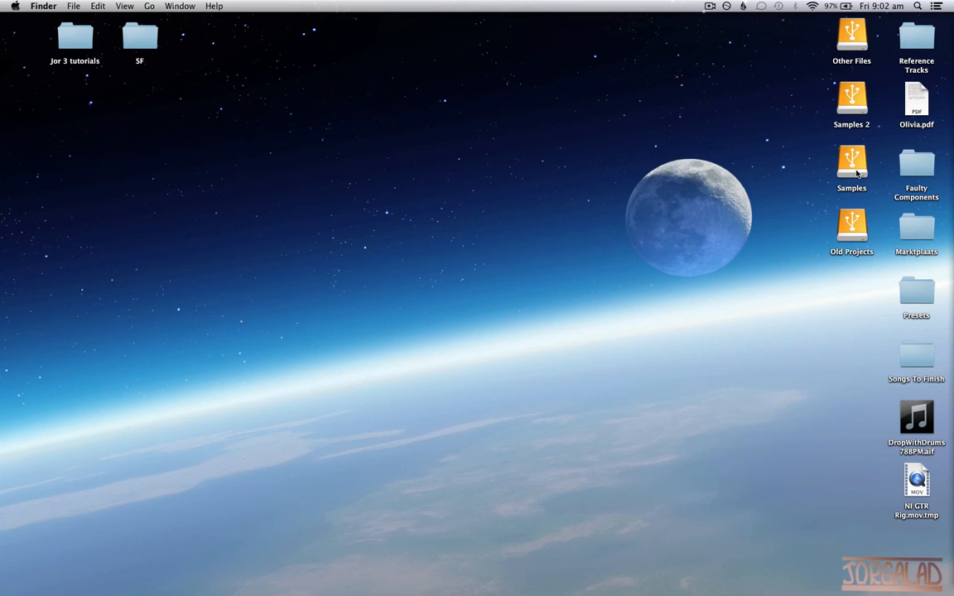
mouse_move(862, 186)
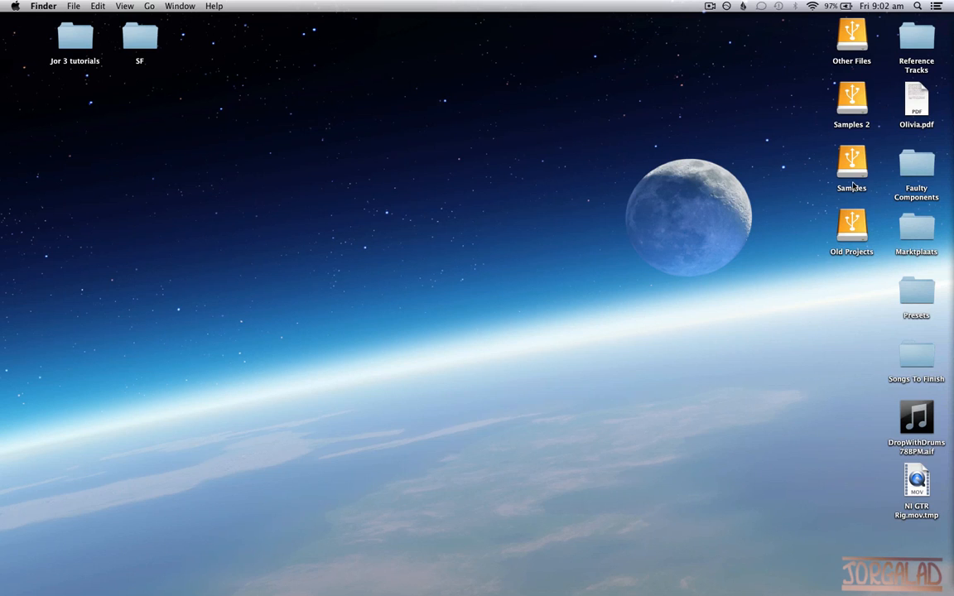
mouse_move(776, 186)
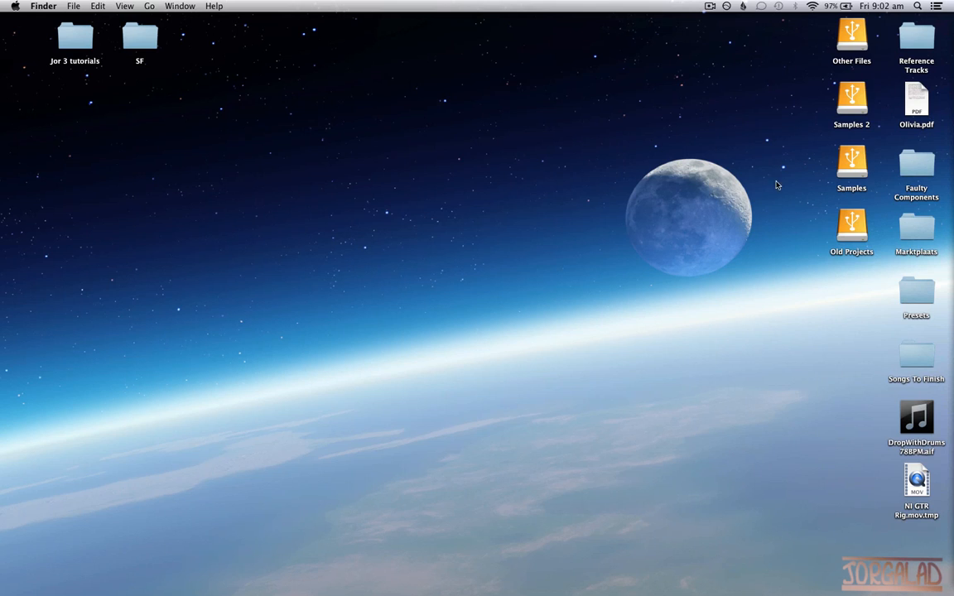
mouse_move(766, 184)
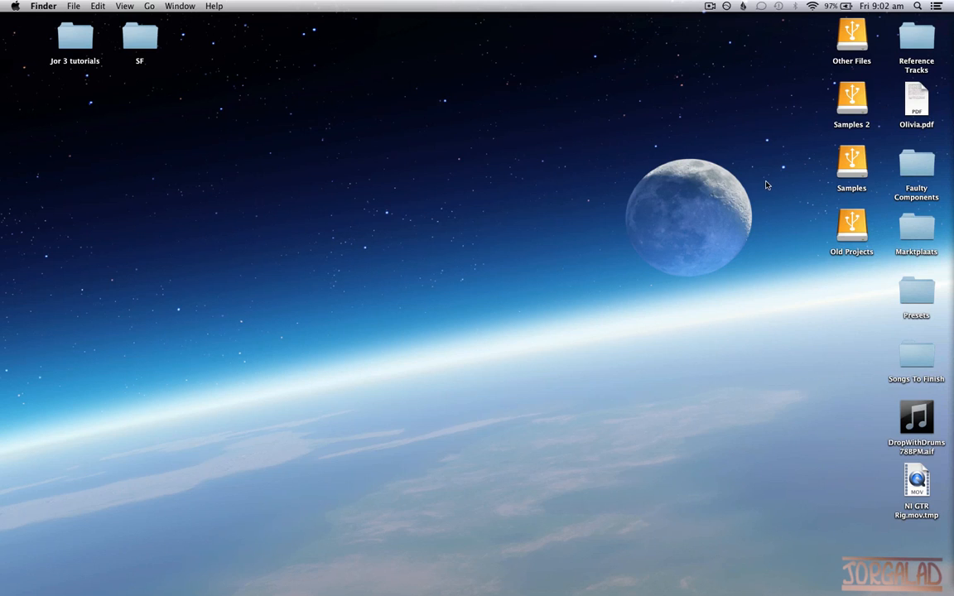
mouse_move(779, 169)
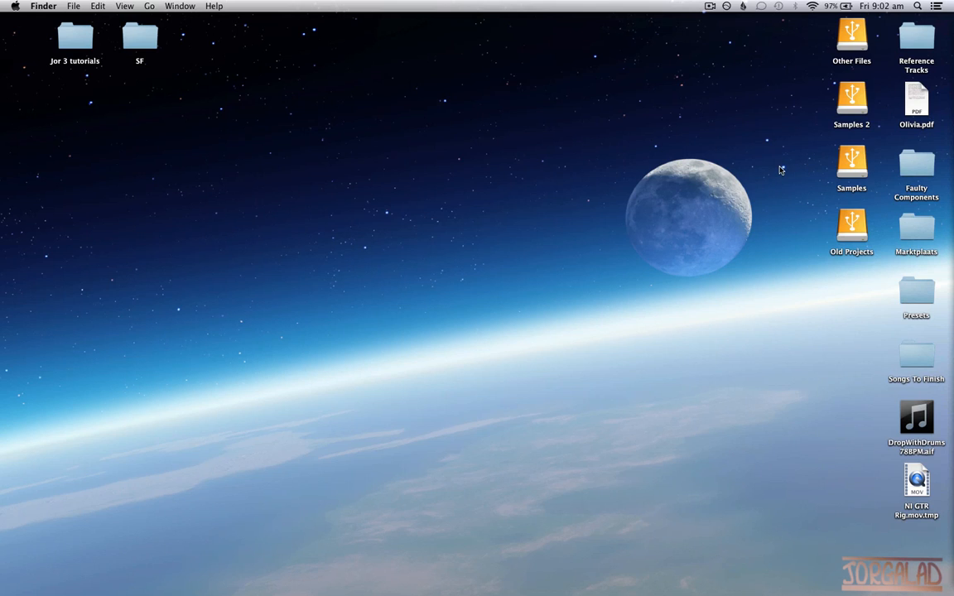
mouse_move(868, 189)
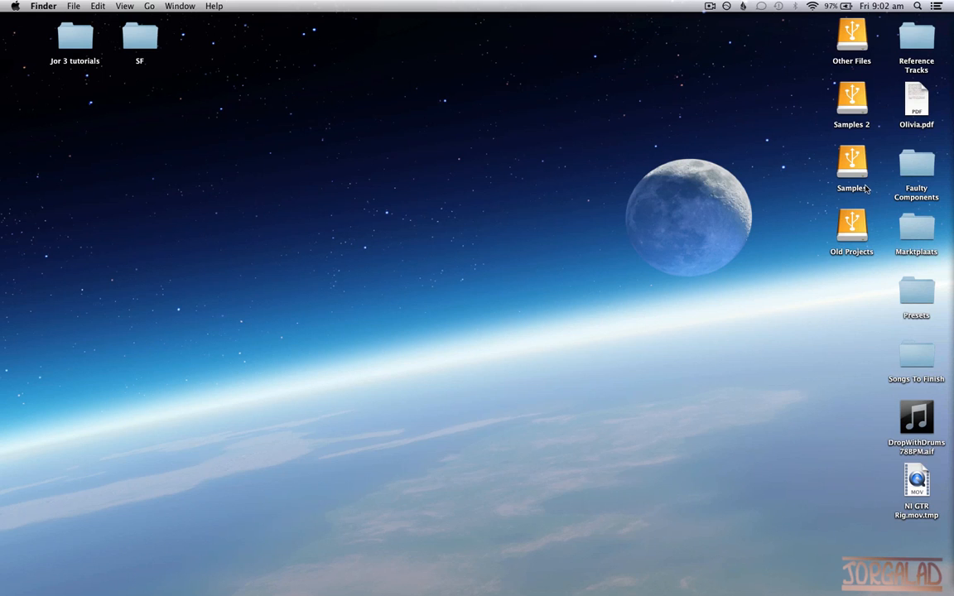
mouse_move(825, 182)
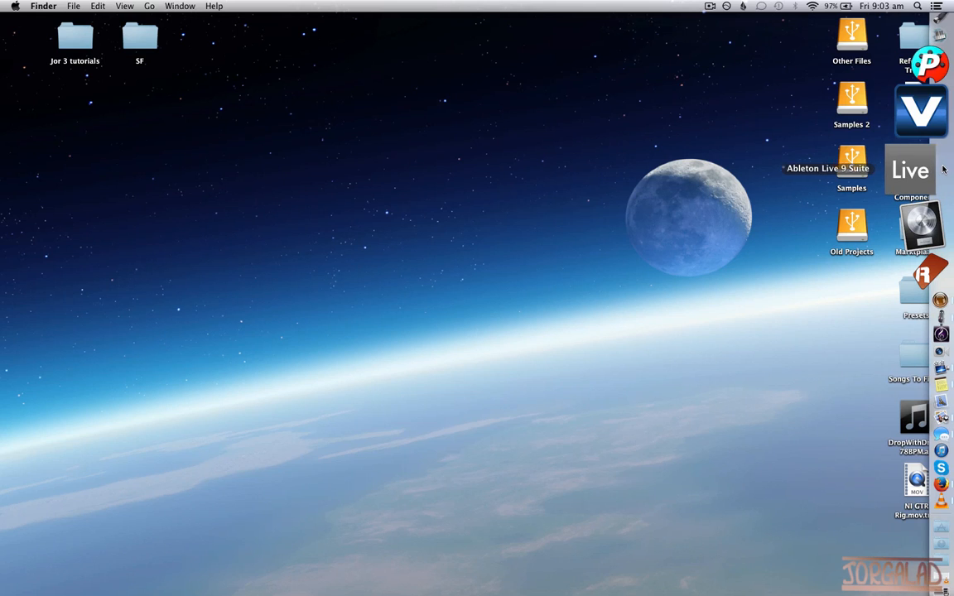
Step: Launch Ableton Live from the Dock and show the Plug-ins category in its browser
click(920, 169)
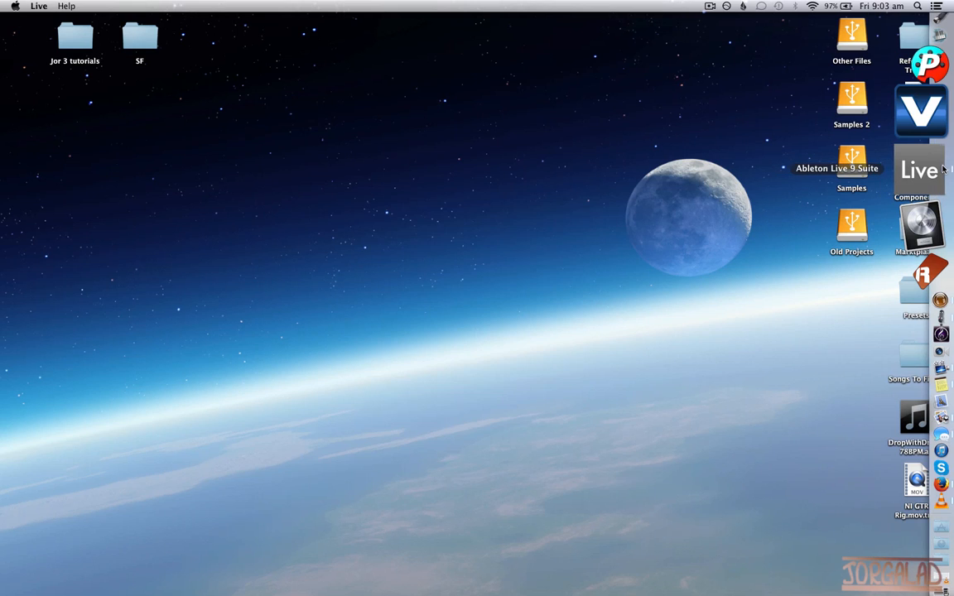
click(917, 169)
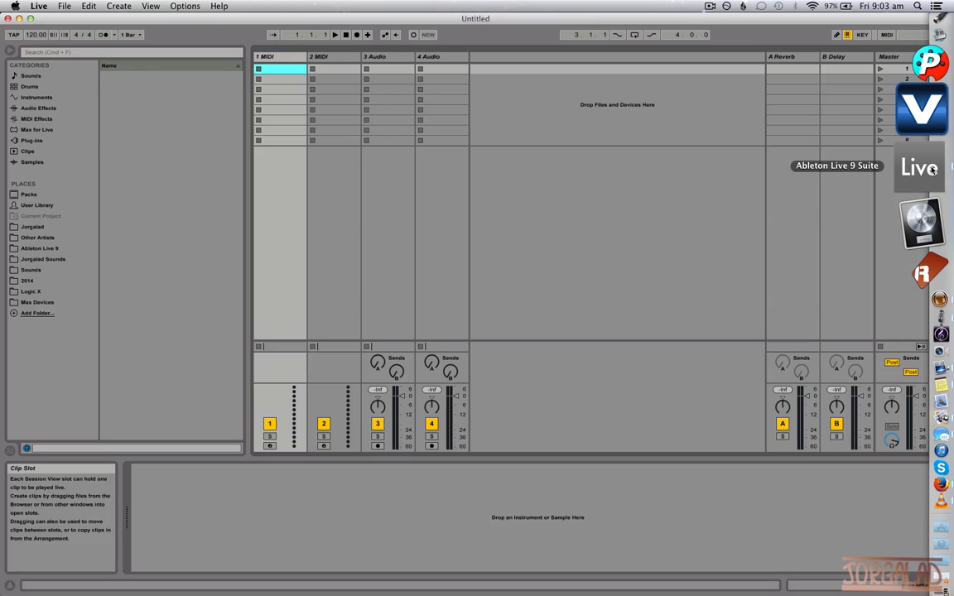
click(32, 139)
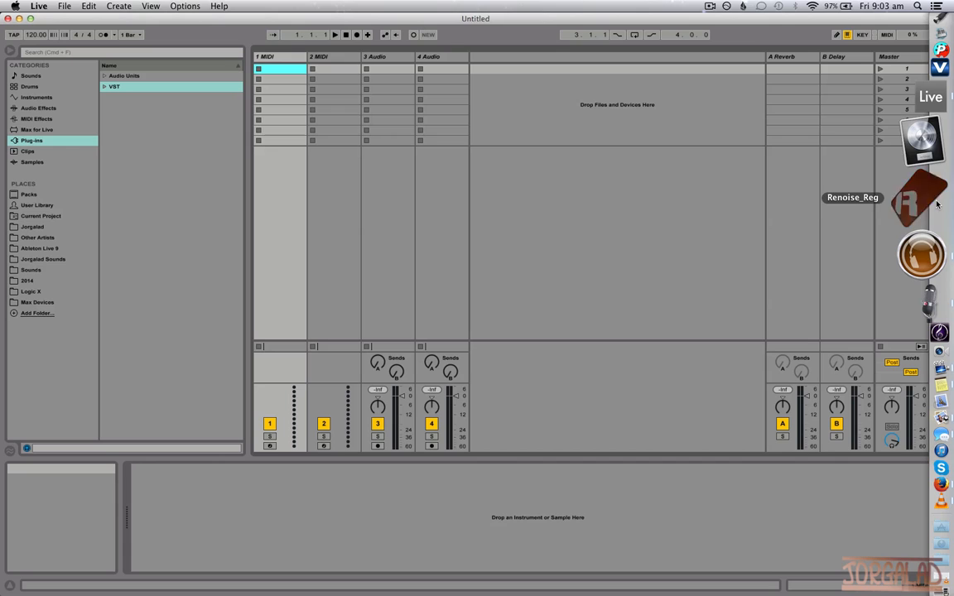
Step: Launch Renoise from the Dock while Live is running so it starts as a ReWire slave
click(921, 199)
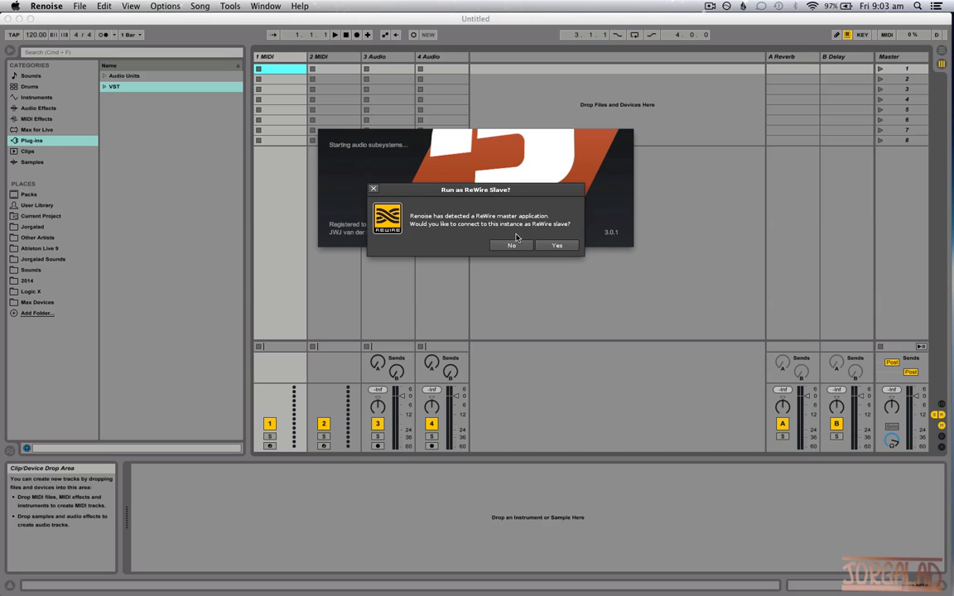
mouse_move(576, 291)
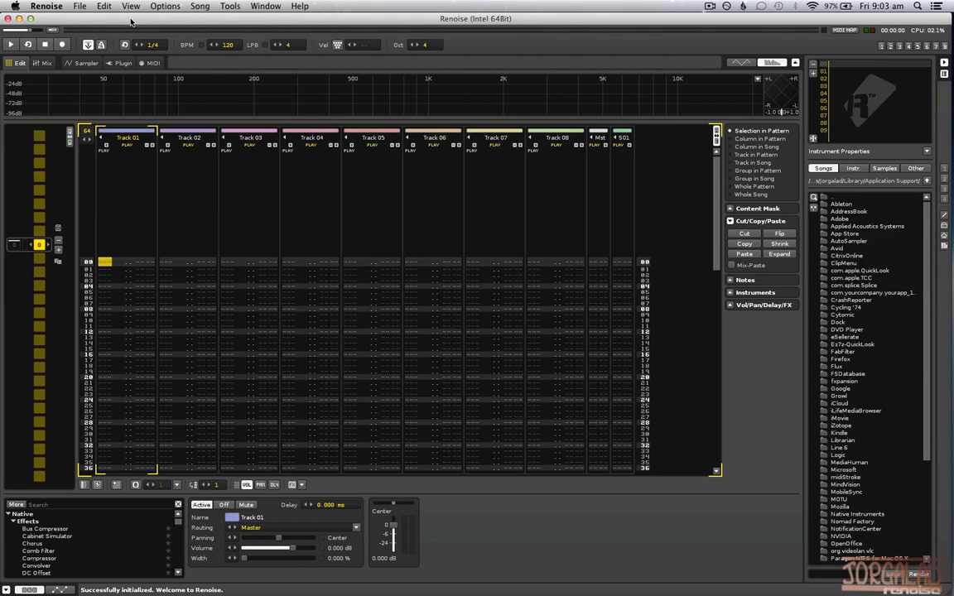
mouse_move(487, 85)
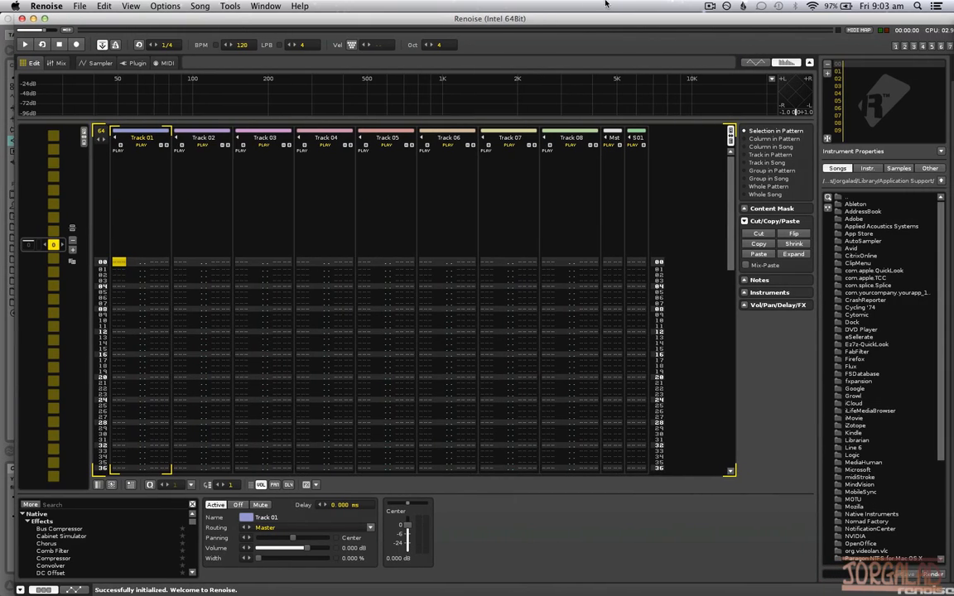
Step: Reopen the recently saved song Project 4.xrns, play it briefly and stop
click(80, 6)
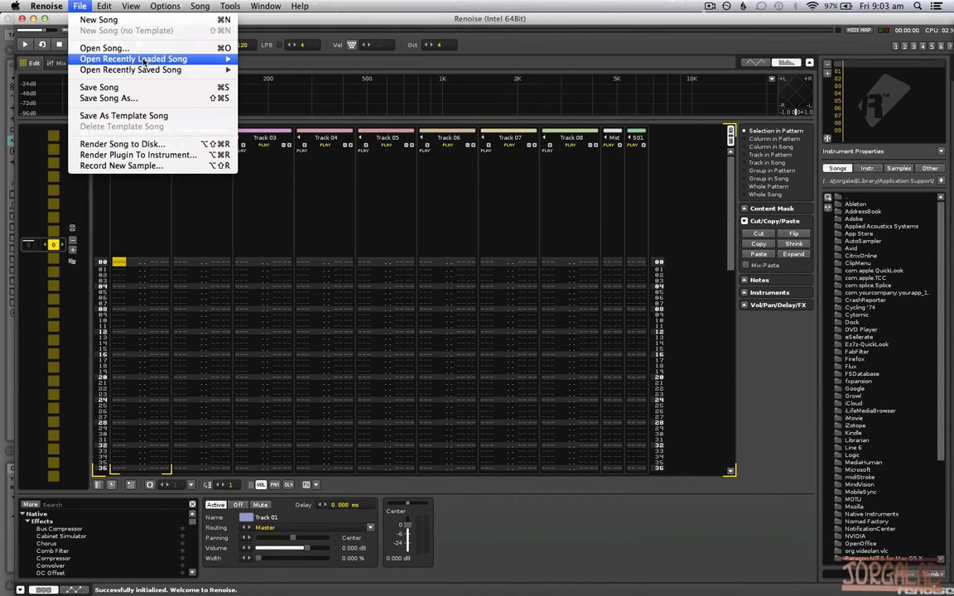
click(133, 60)
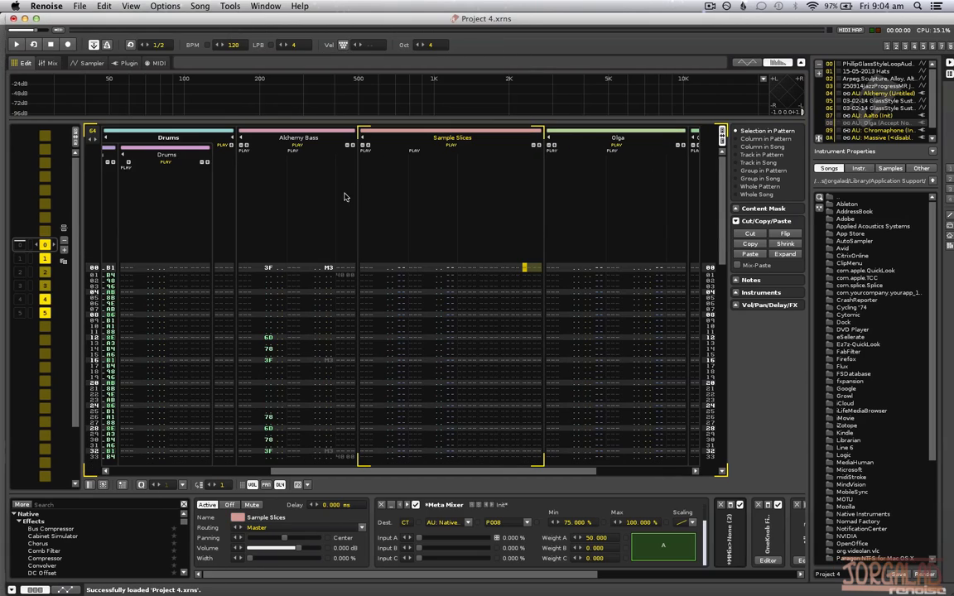
click(14, 43)
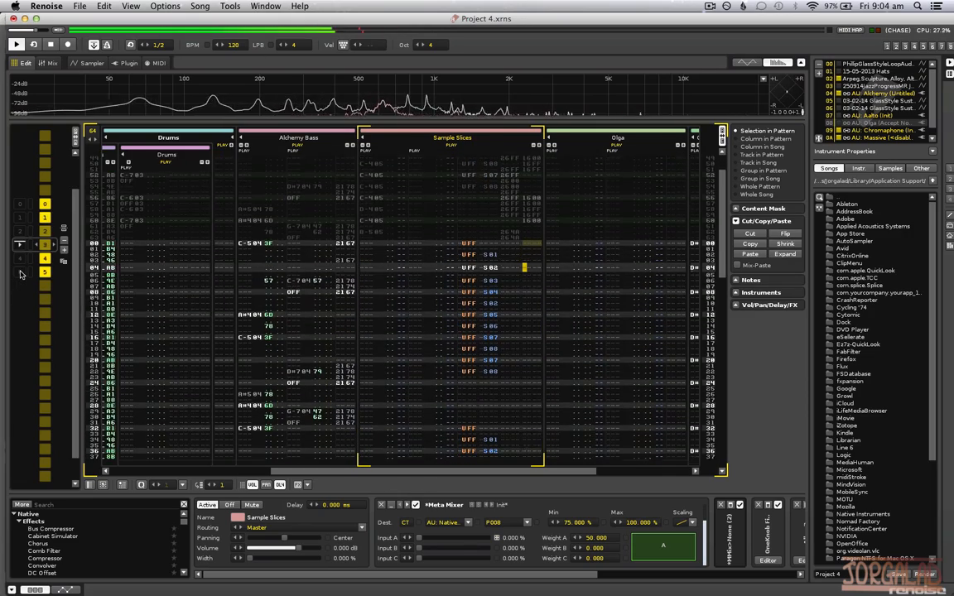
click(33, 45)
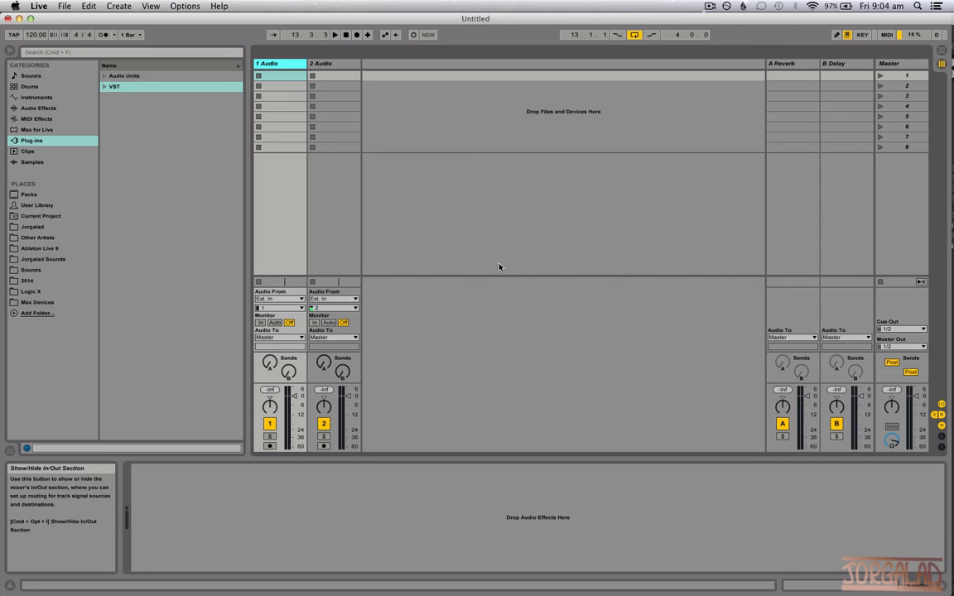
Step: Set track 1's Audio From chooser to Renoise
click(280, 298)
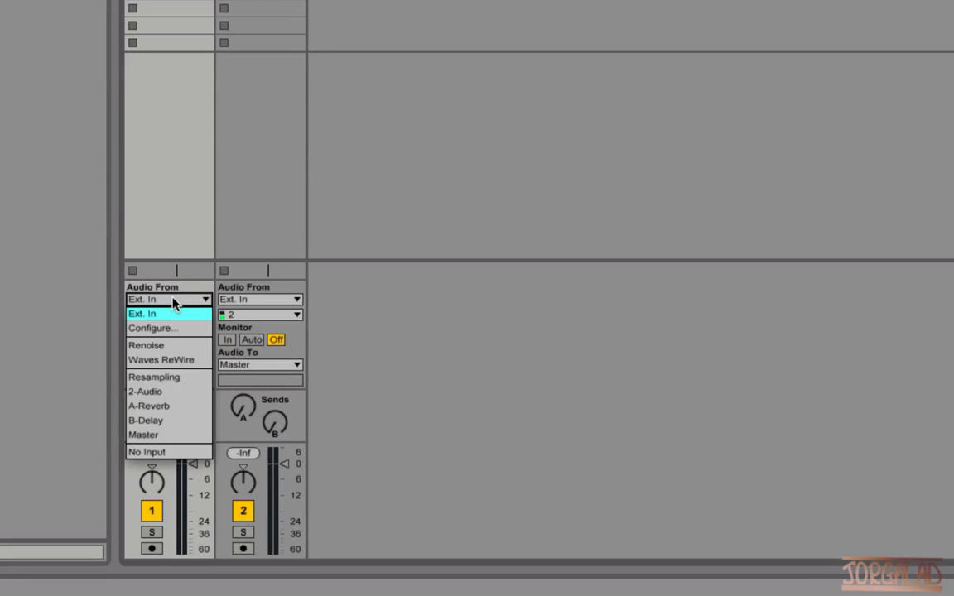
mouse_move(169, 345)
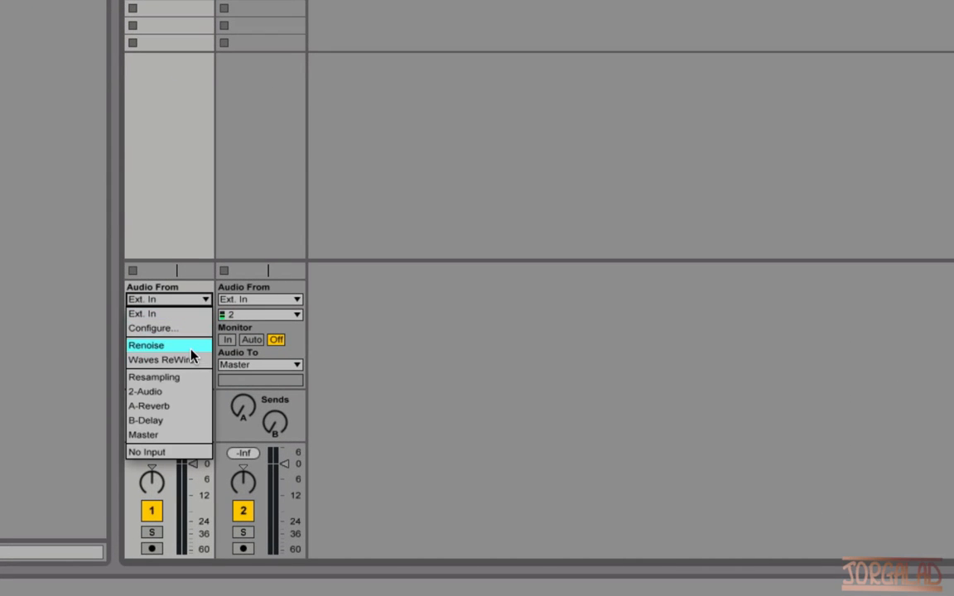
click(146, 347)
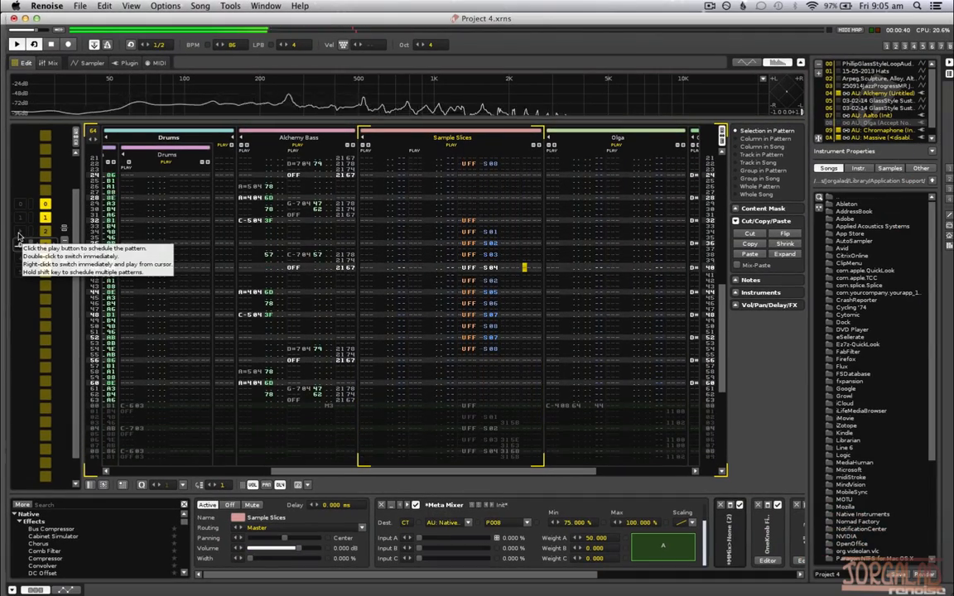
Step: Start Project 4 playing again from Renoise's transport bar, then stop it
click(16, 43)
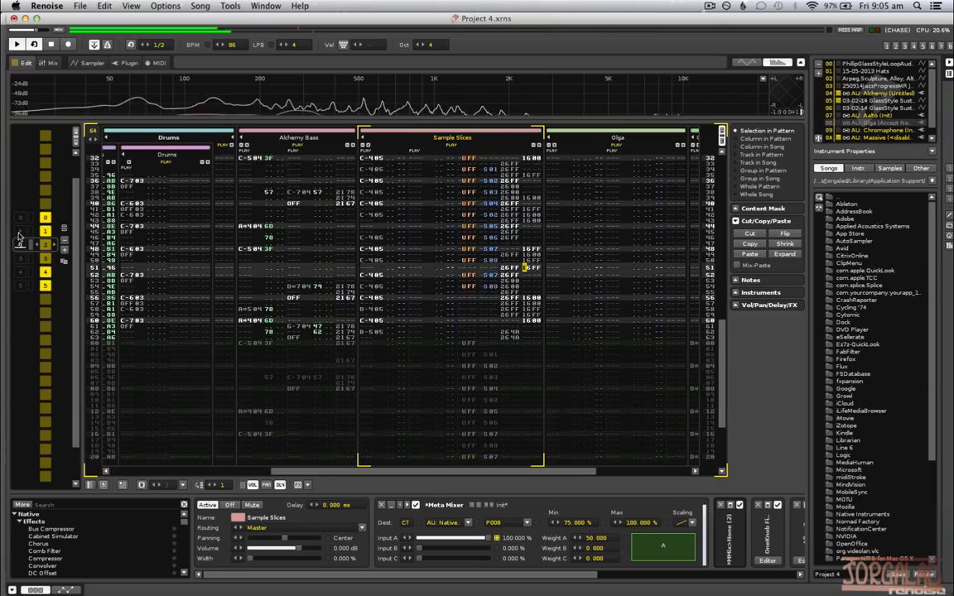
click(34, 43)
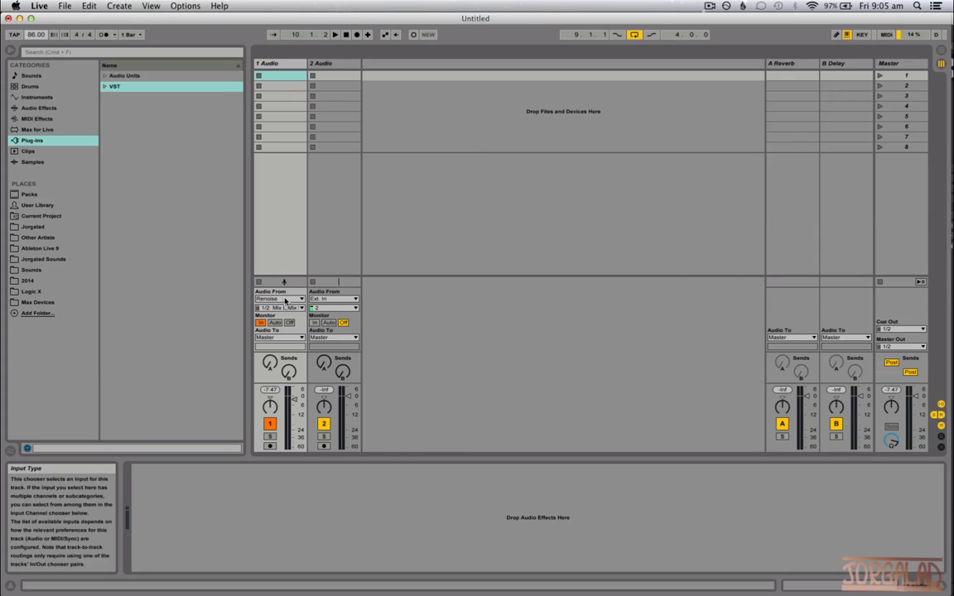
Step: Set track 1's Monitor switch to In so Renoise's main mix is heard
click(280, 298)
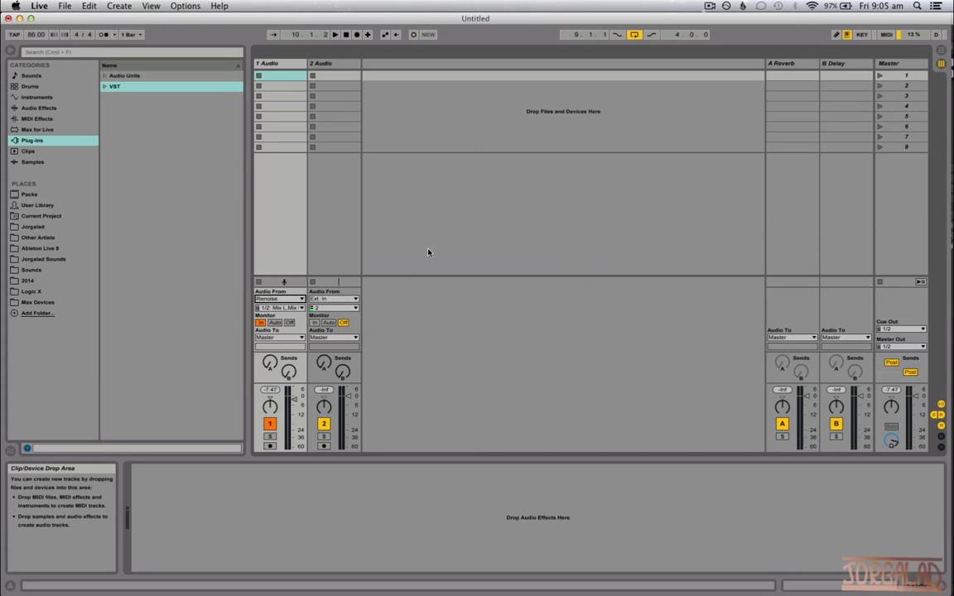
mouse_move(467, 125)
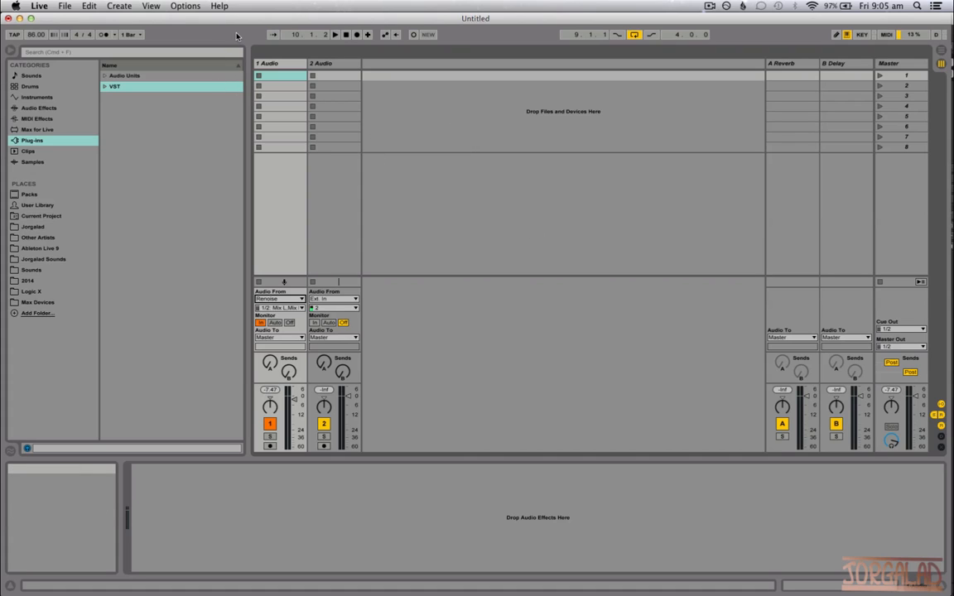
mouse_move(242, 23)
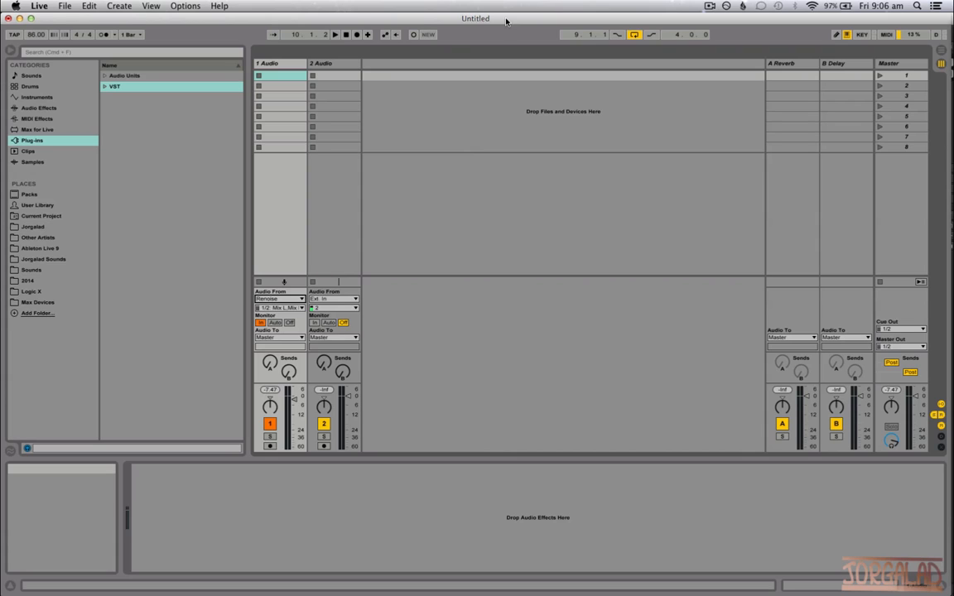
mouse_move(529, 18)
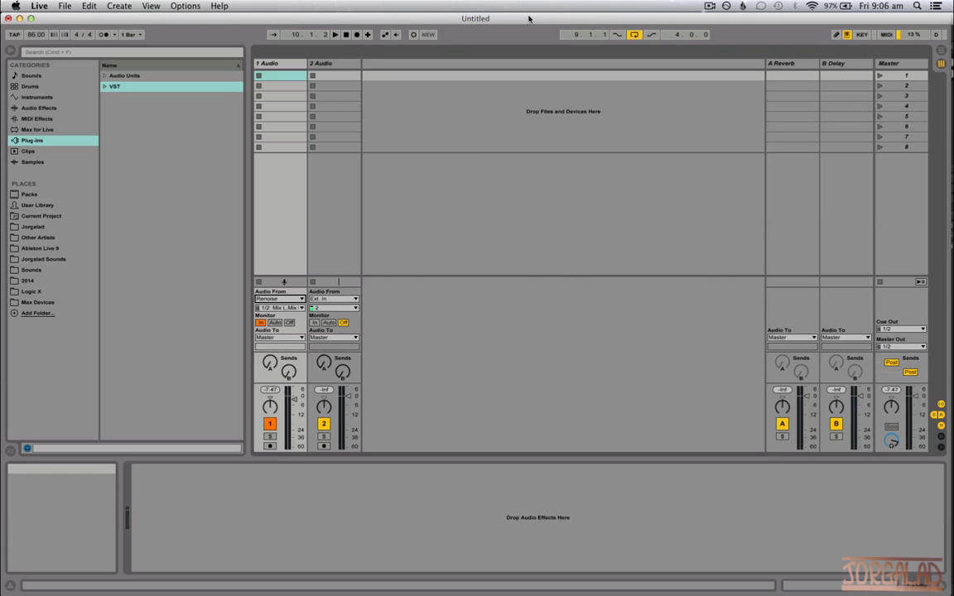
mouse_move(513, 20)
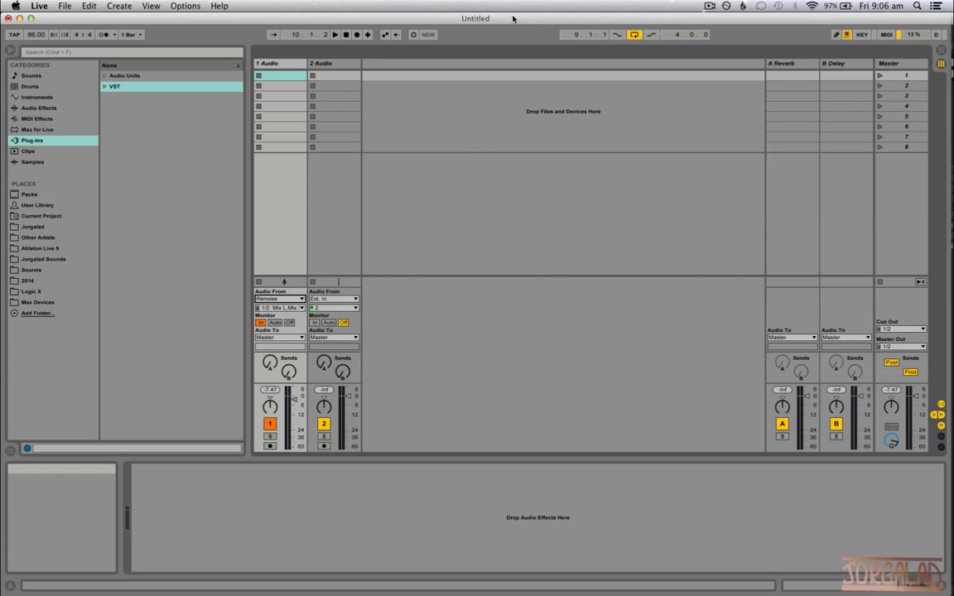